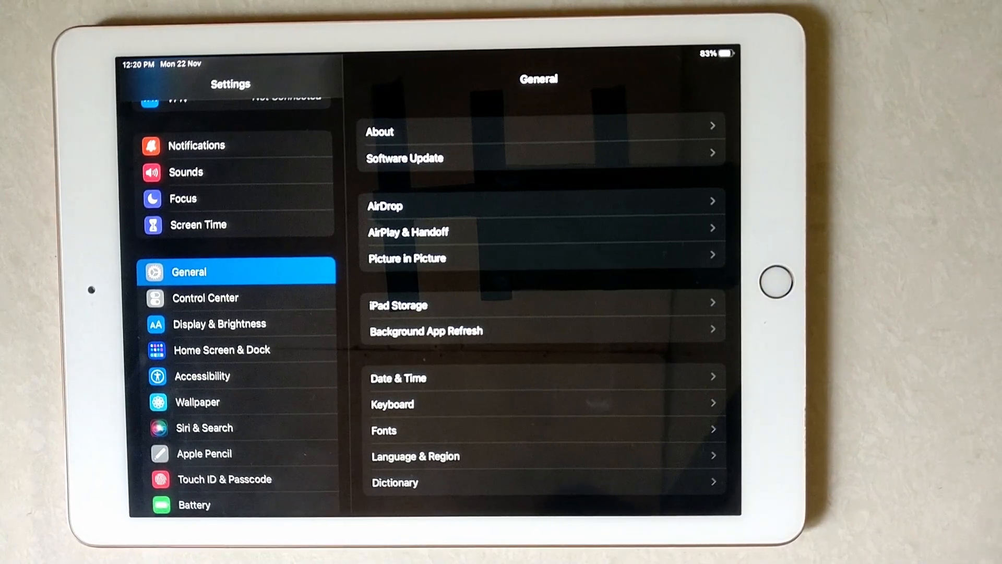
Step: Open the Keyboard page under Settings > General
{"action": "left_click", "coordinate": [393, 403]}
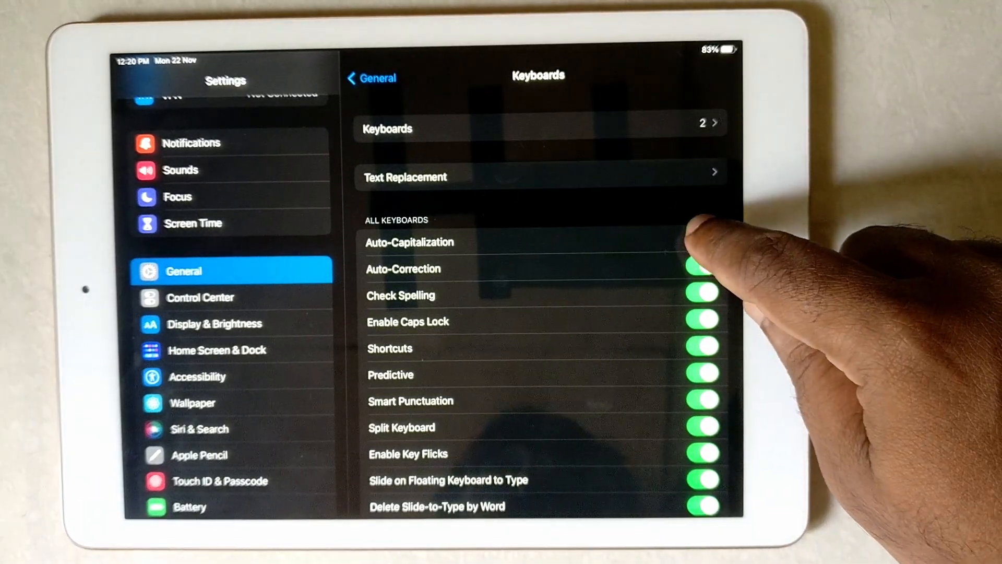
Step: Switch off the Auto-Capitalization toggle for all keyboards
{"action": "left_click", "coordinate": [701, 242]}
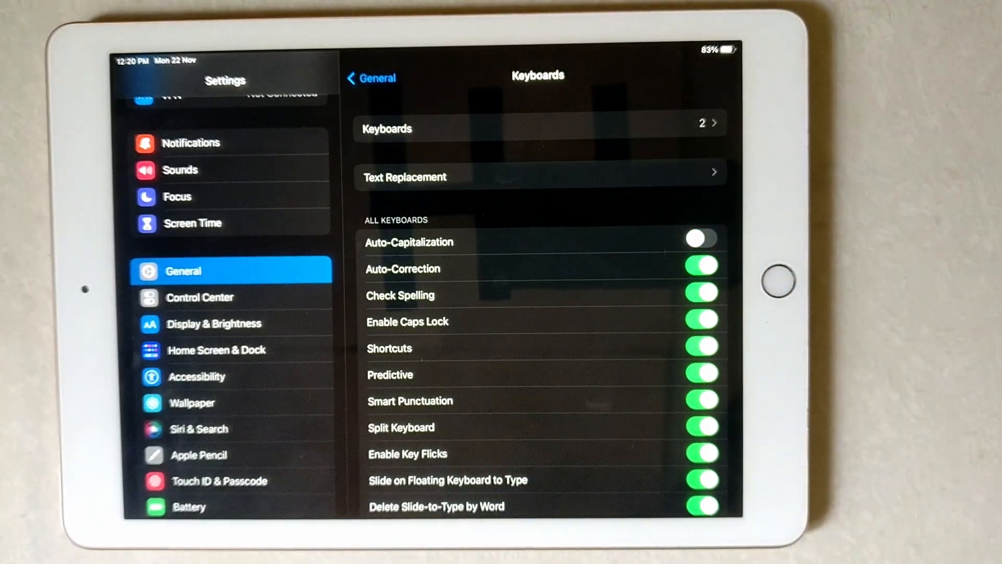